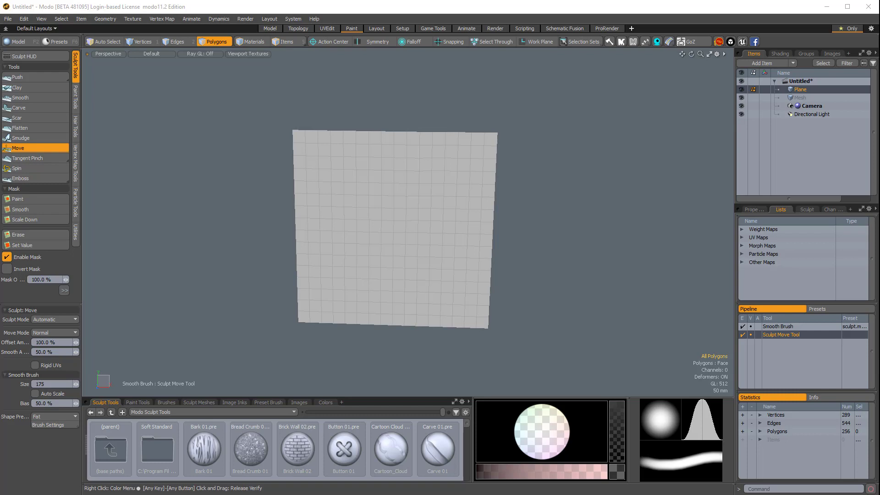
mouse_move(408, 173)
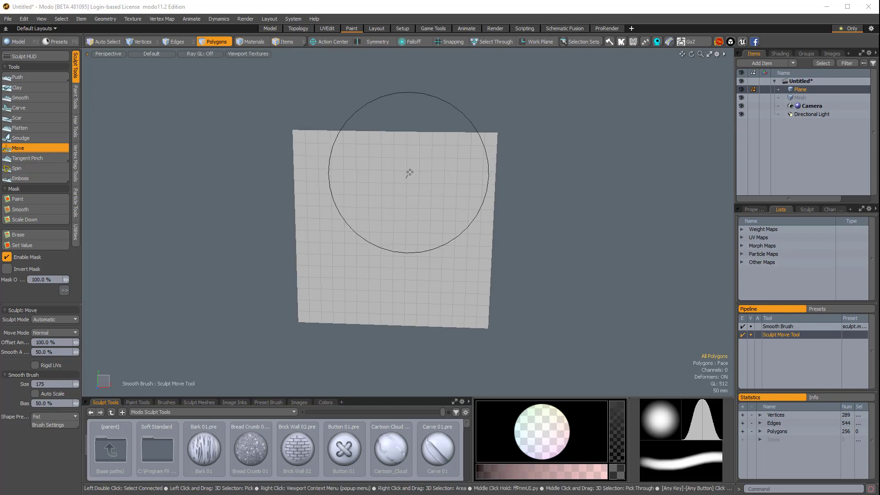
mouse_move(356, 162)
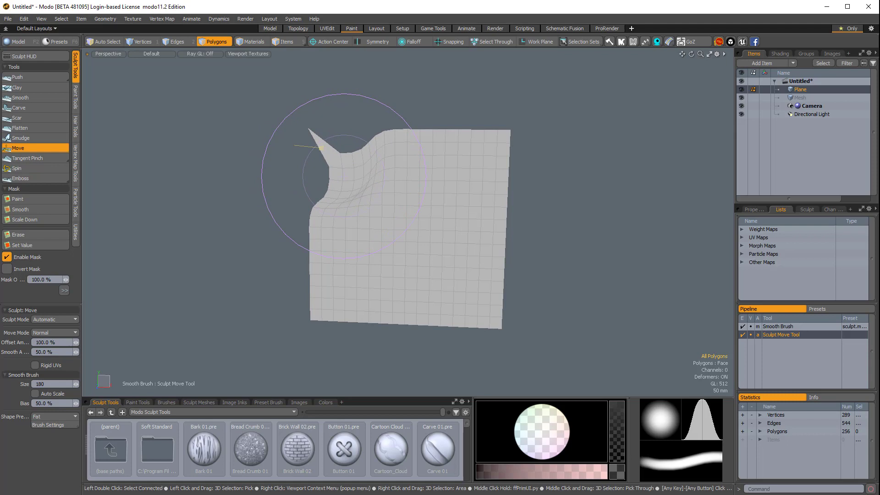
Stretch the plane's top-left corner further outward with a Move-brush stroke.
drag(322, 147, 312, 131)
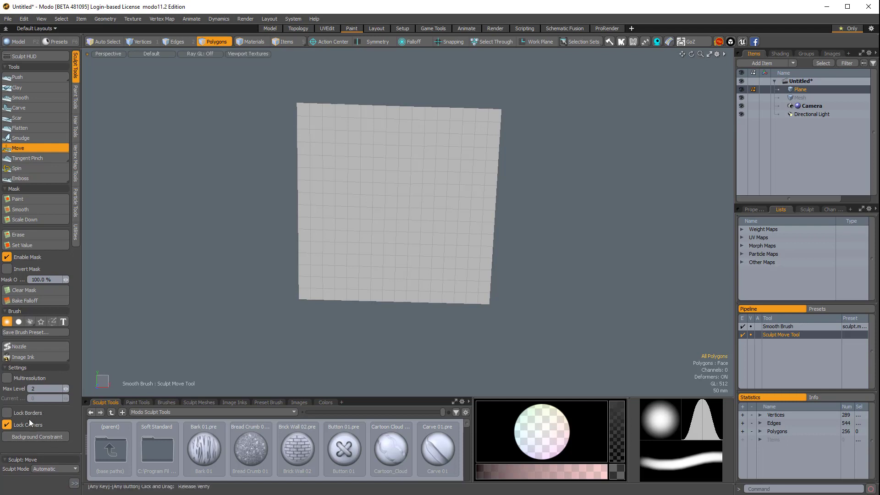
Collapse the brush Settings section in the Tool Properties panel.
click(73, 337)
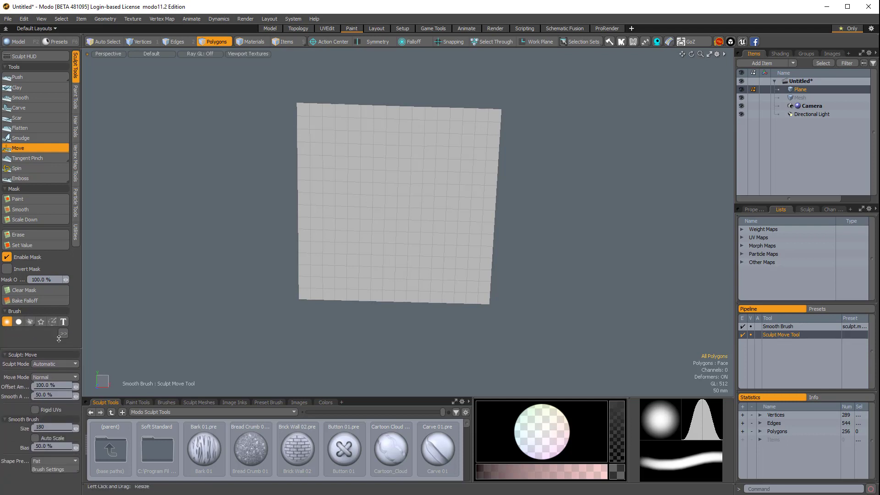
Collapse the sculpt options so they overflow, then reveal the popup with Lock Borders and Lock Corners.
click(63, 247)
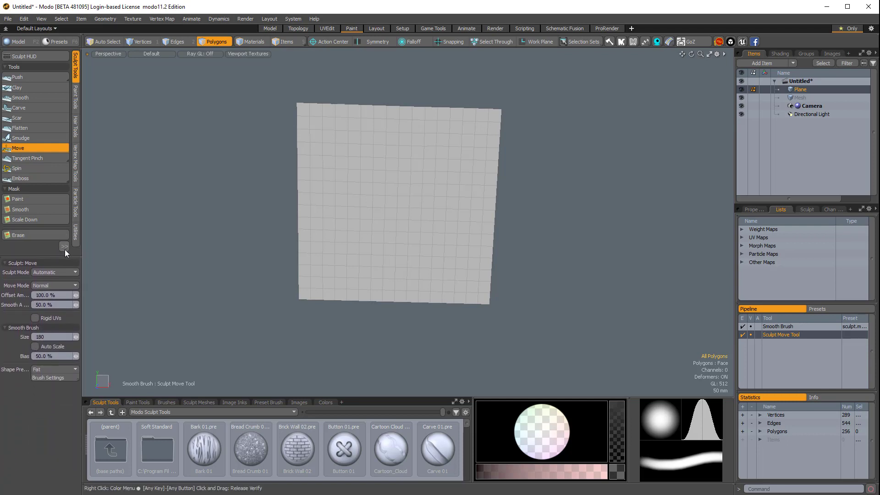
click(64, 246)
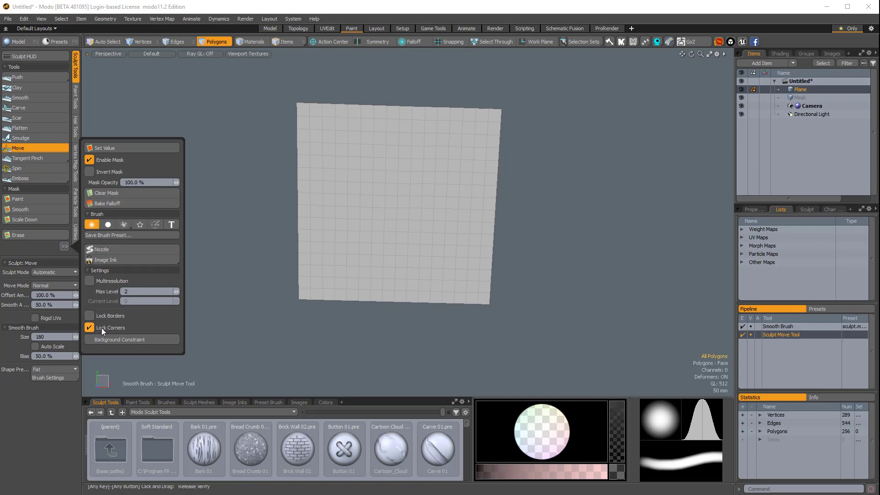
Disable Lock Corners, dismiss the popup and switch brushes to sculpt the top edge.
click(89, 328)
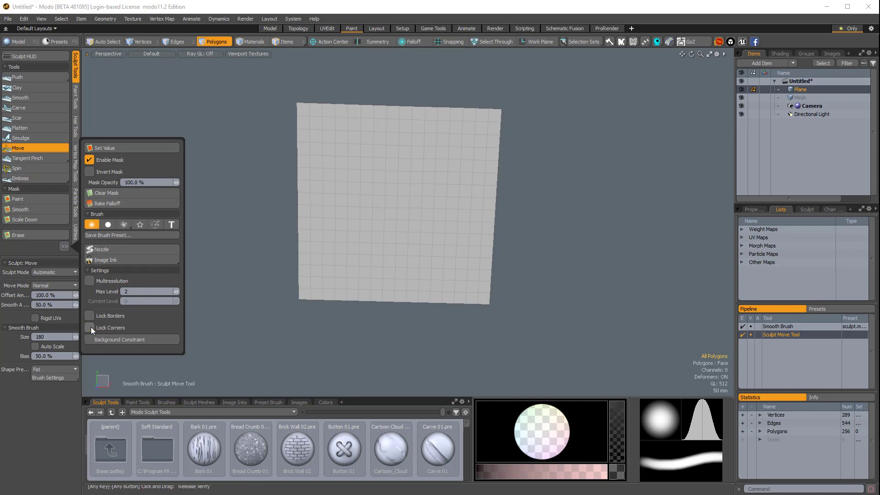
click(310, 119)
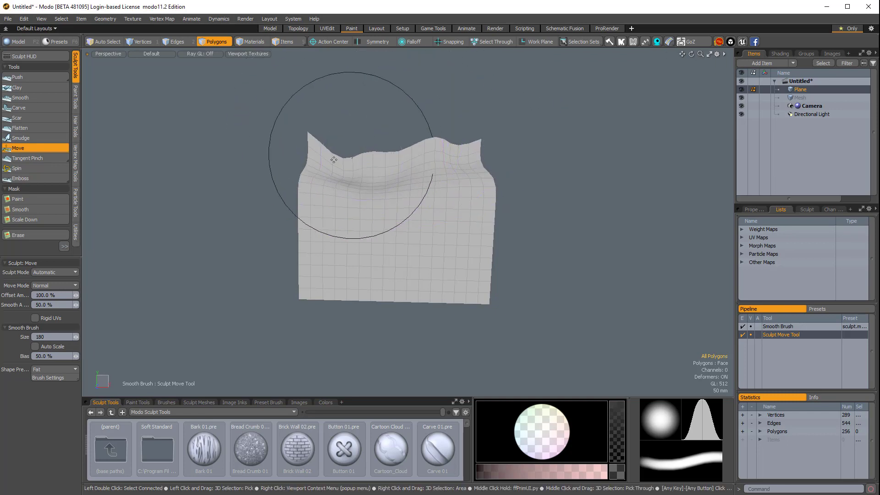
click(21, 97)
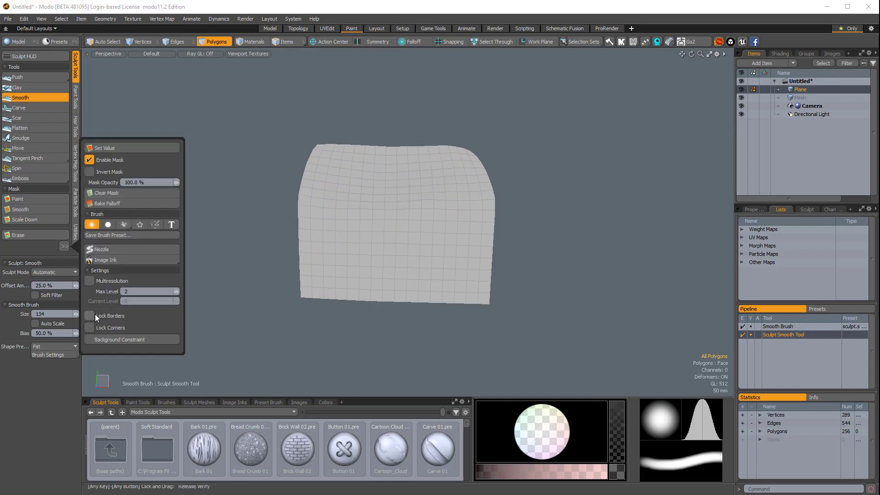
Re-enable Lock Borders and Lock Corners, then reopen the options popup to verify them.
click(89, 315)
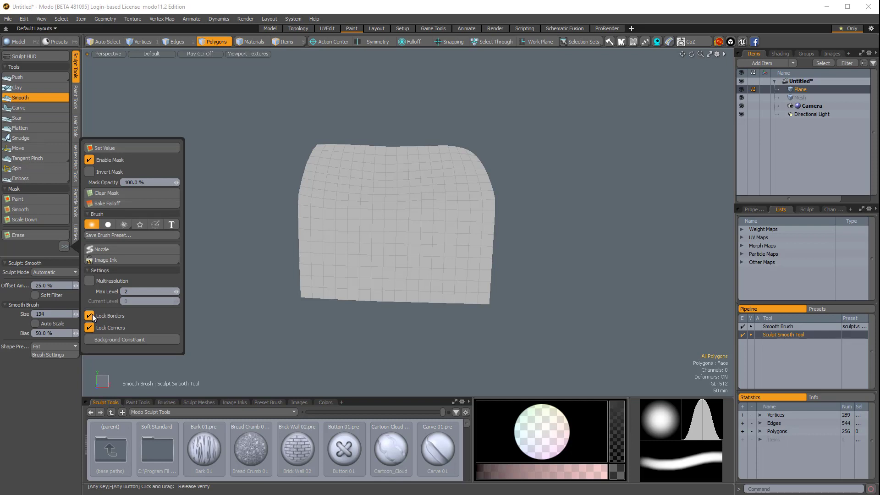
click(18, 148)
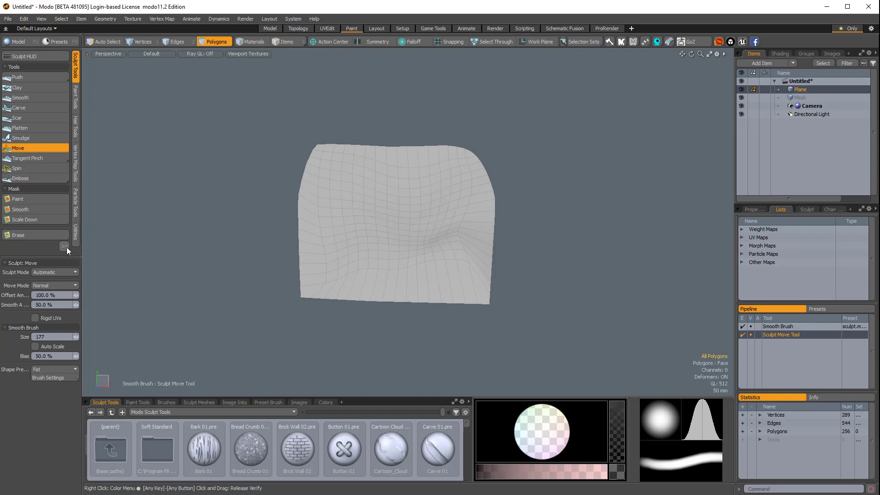
click(63, 246)
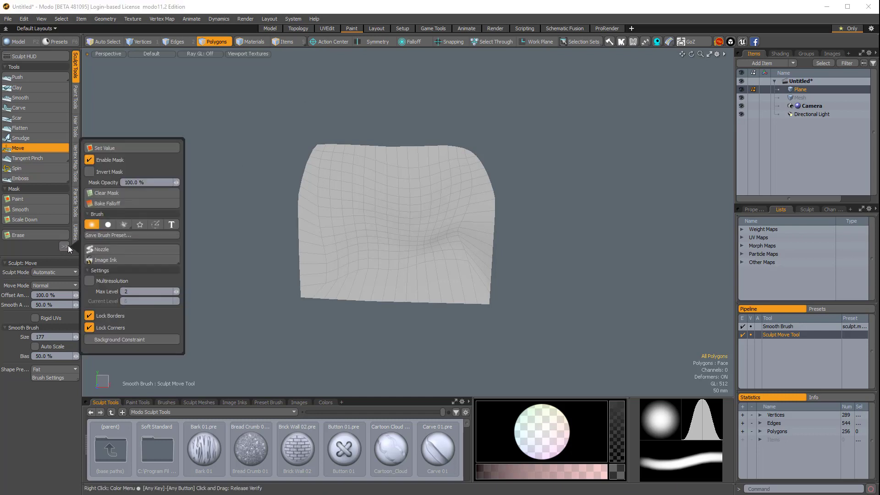